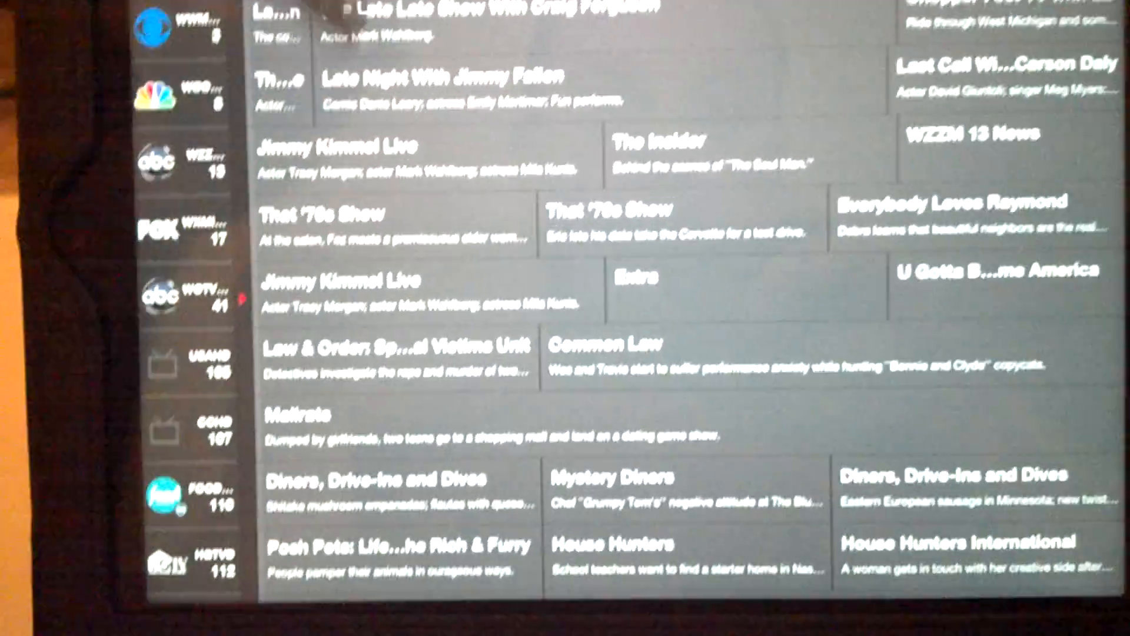
# Enter Settings from the main menu and browse options such as Home Channel and audio channel choices
pyautogui.scroll(-3)
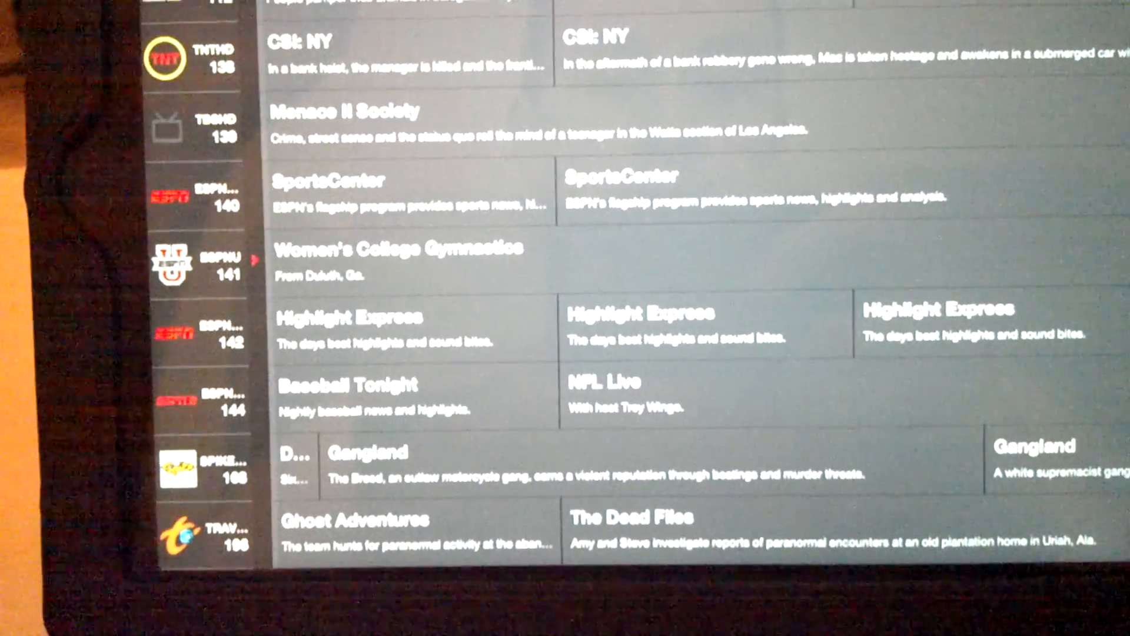
pyautogui.scroll(3)
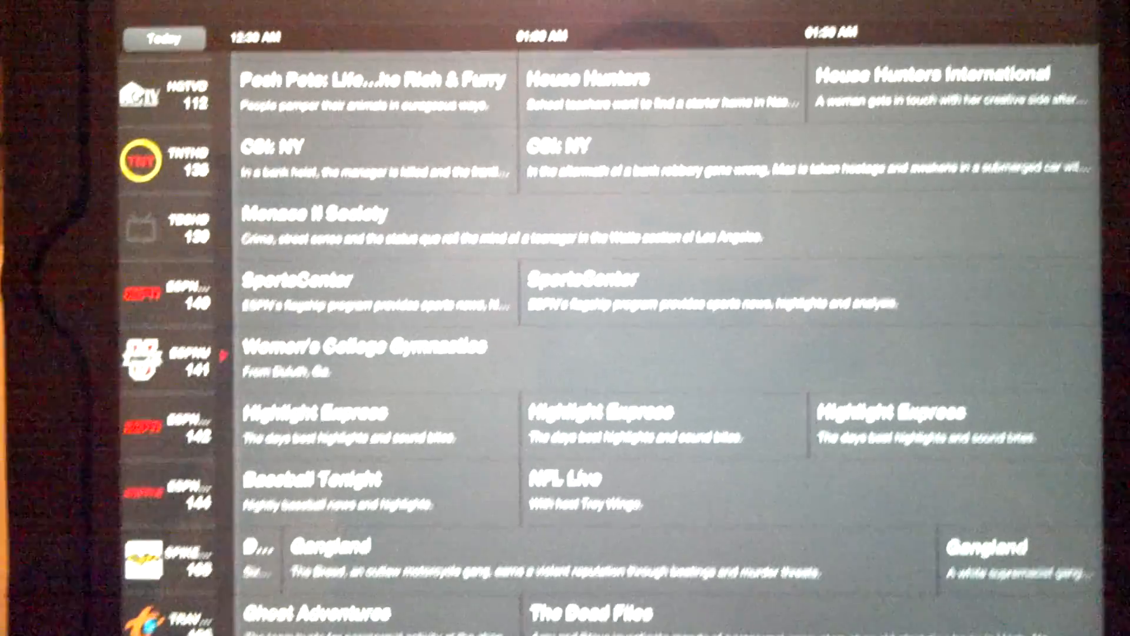
pyautogui.scroll(3)
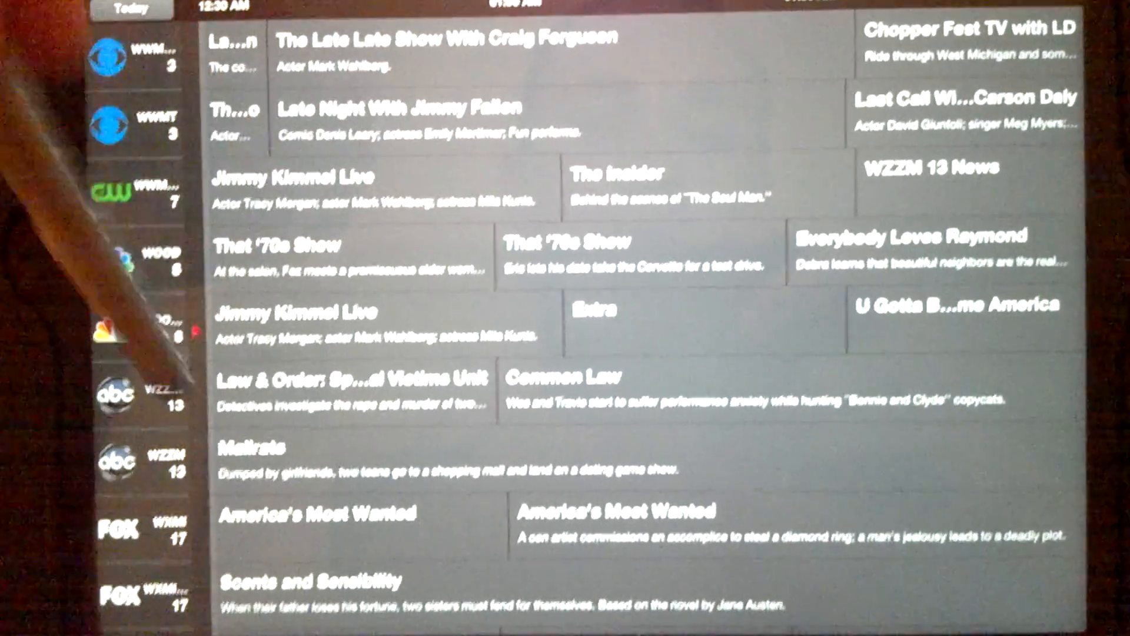
pyautogui.scroll(-3)
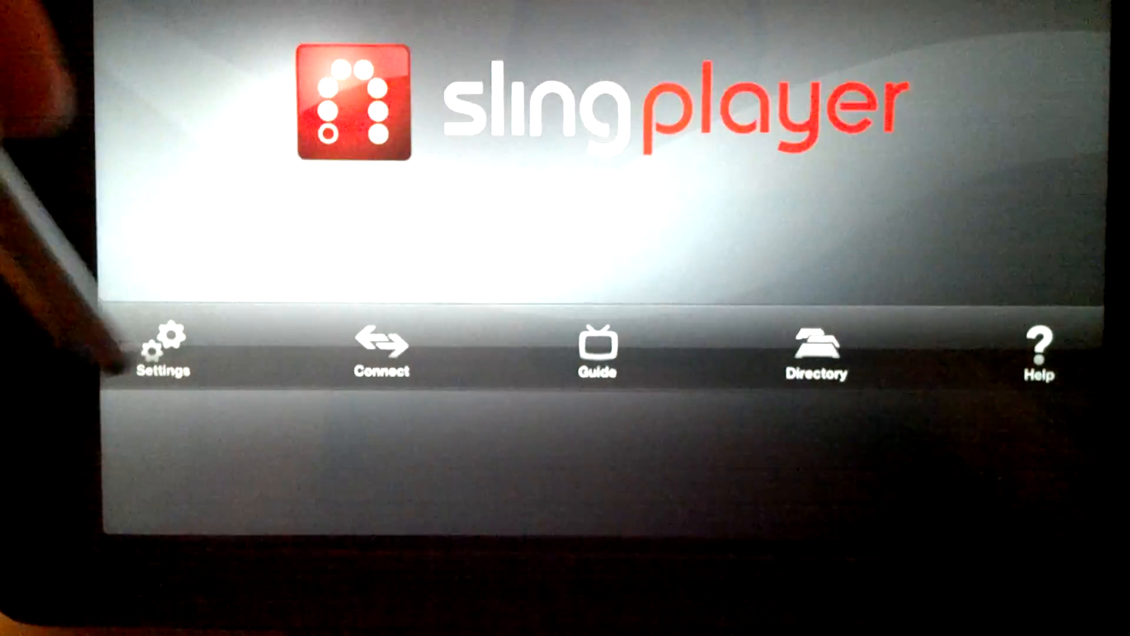
pyautogui.click(163, 350)
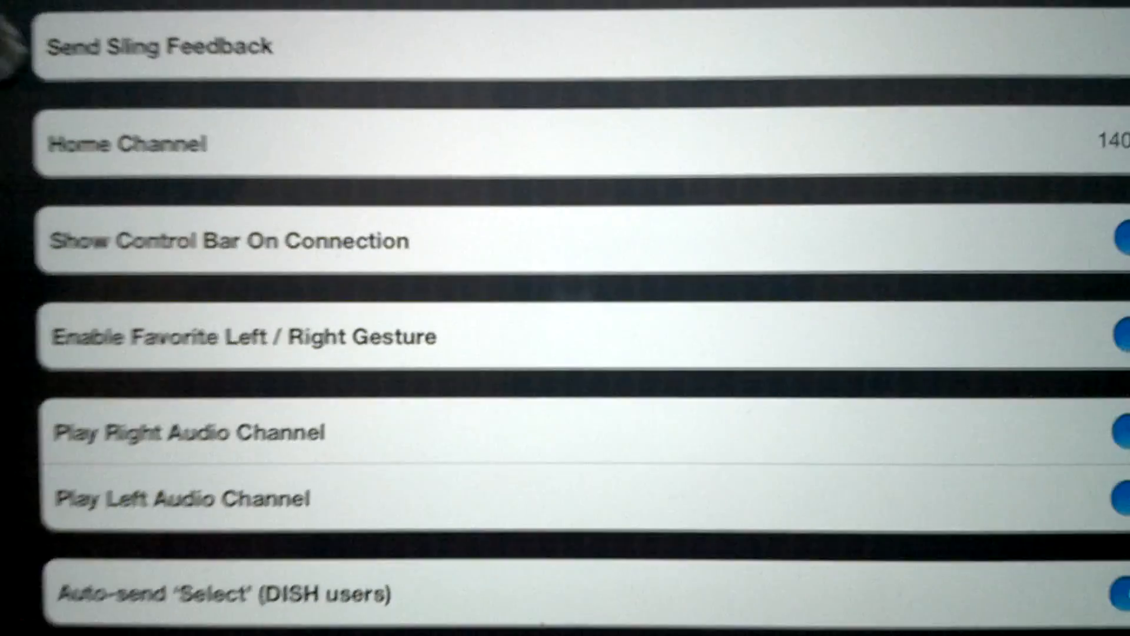
pyautogui.scroll(-3)
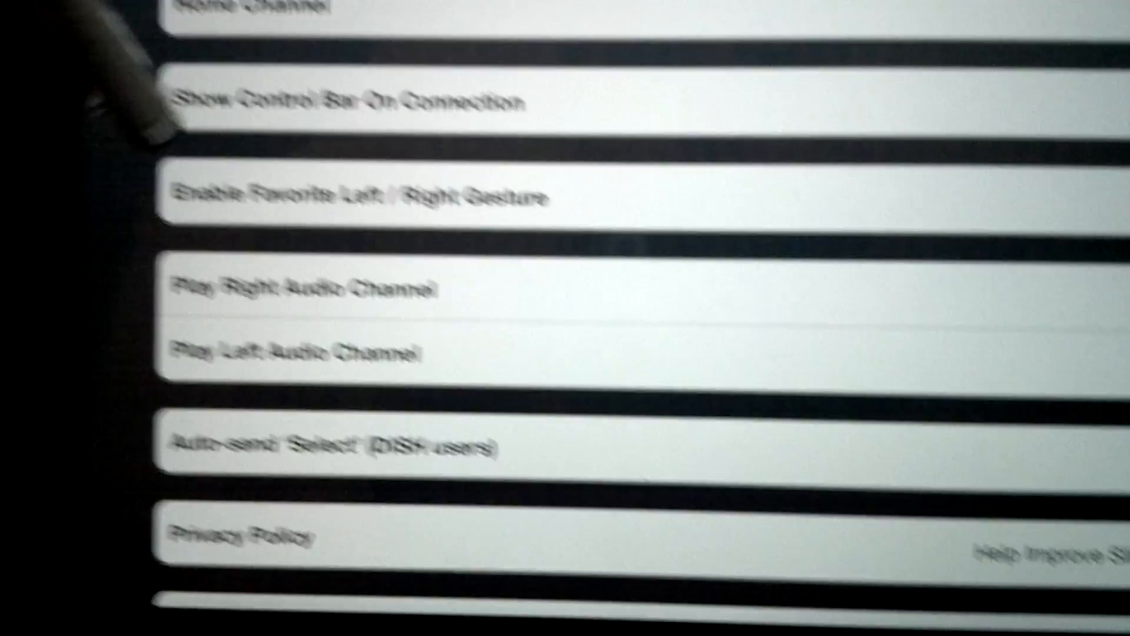